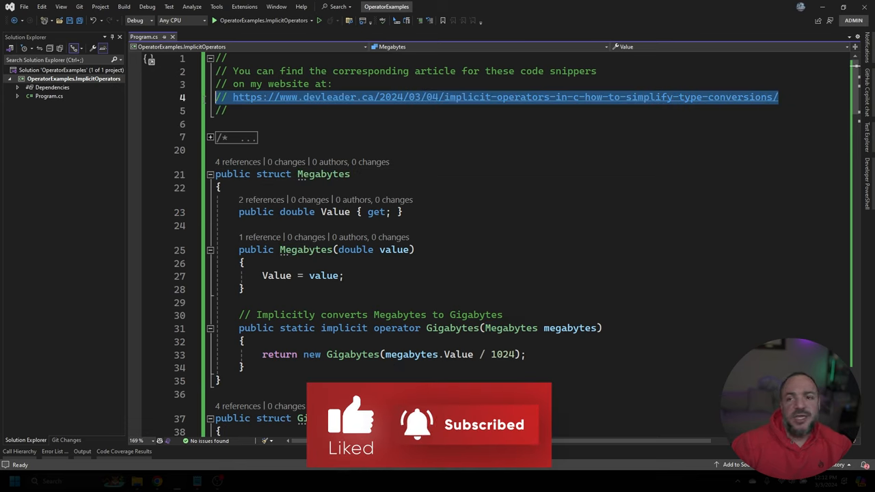
Review the Megabytes struct declaration in Program.cs without editing.
{"action": "left_click", "coordinate": [270, 111]}
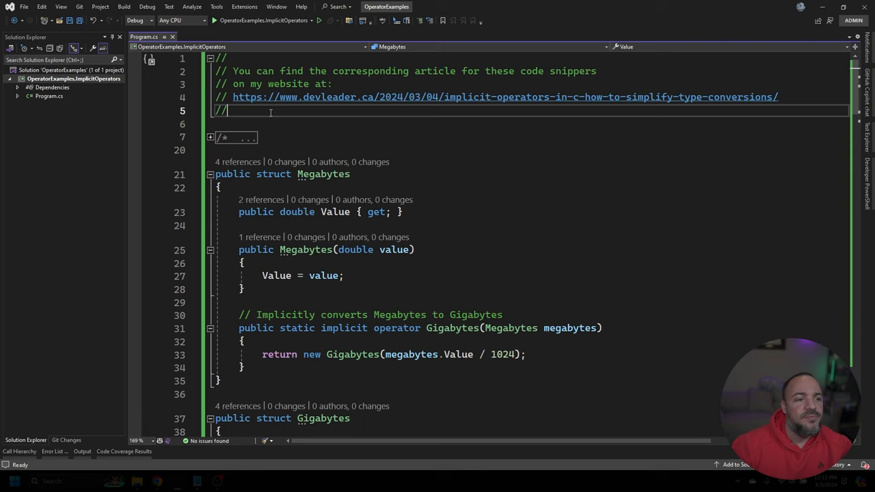
{"action": "mouse_move", "coordinate": [420, 162]}
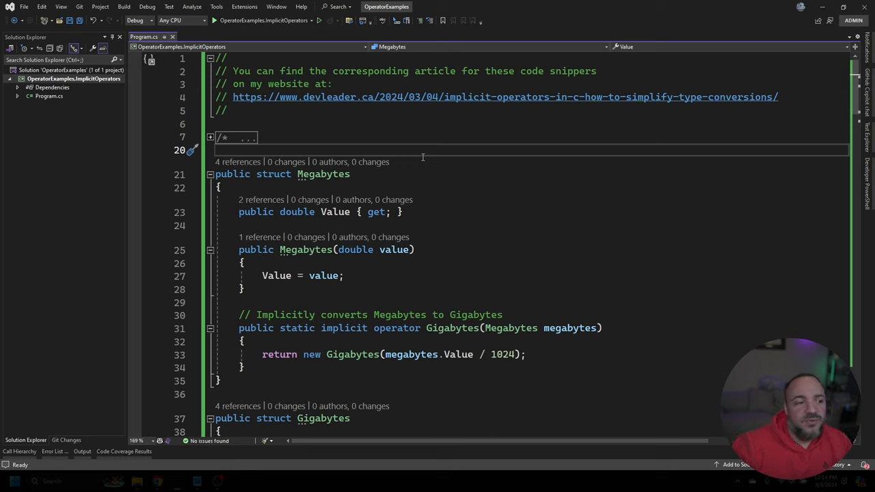
{"action": "mouse_move", "coordinate": [396, 171]}
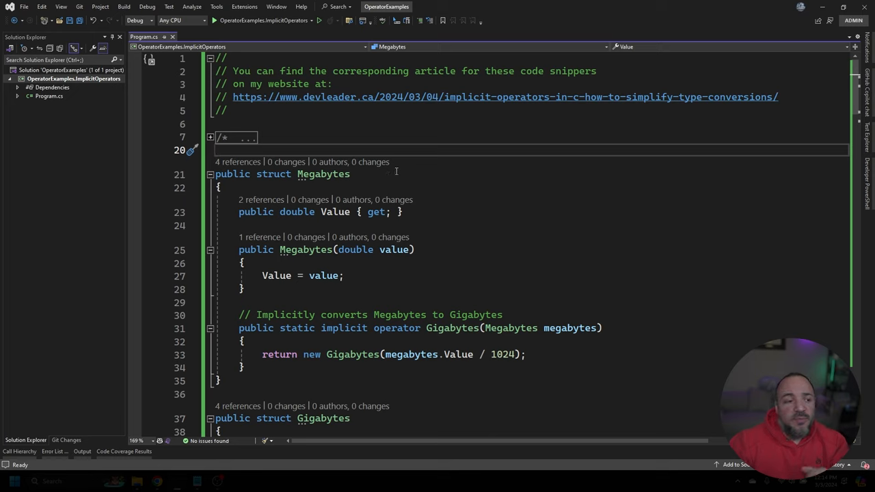
{"action": "mouse_move", "coordinate": [429, 172]}
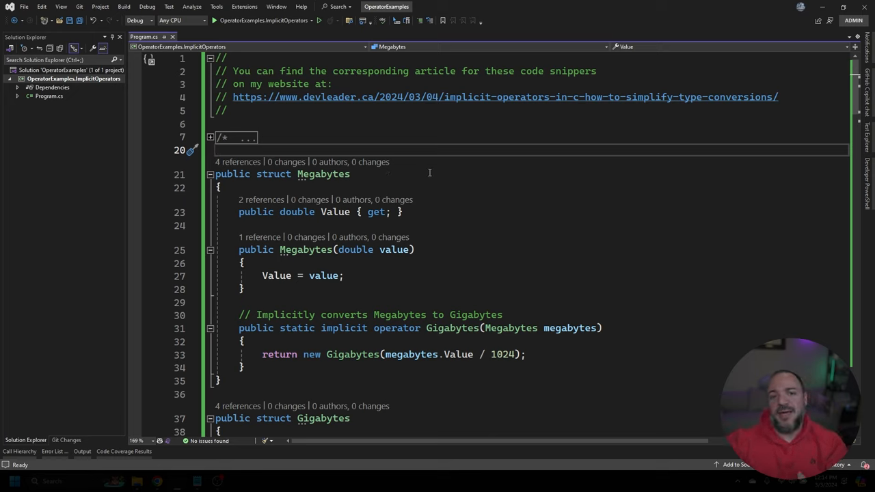
{"action": "double_click", "coordinate": [323, 173]}
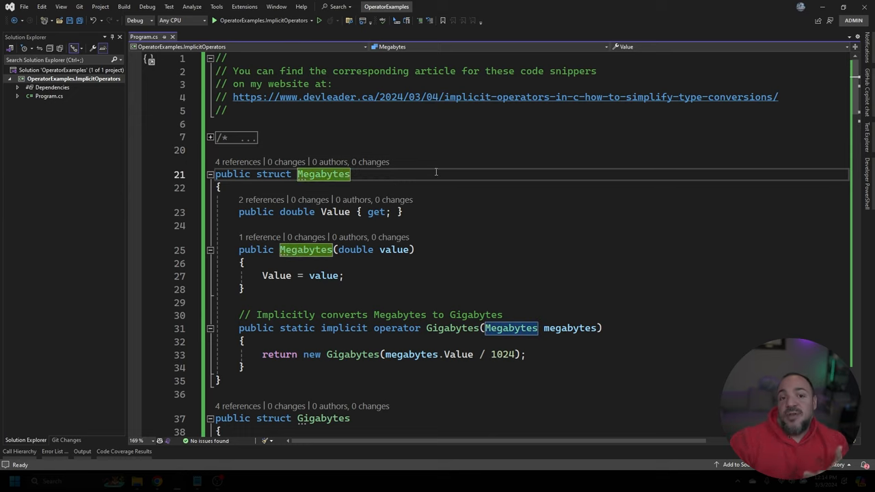
{"action": "mouse_move", "coordinate": [381, 181]}
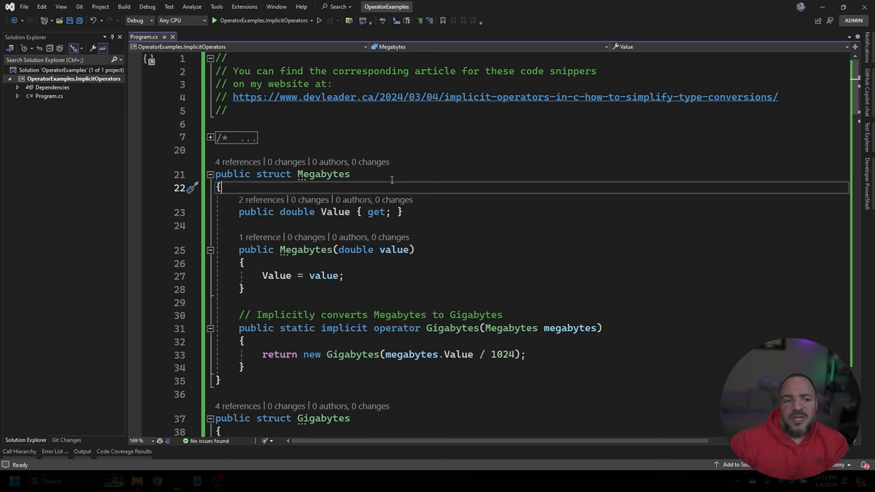
{"action": "left_click", "coordinate": [347, 289]}
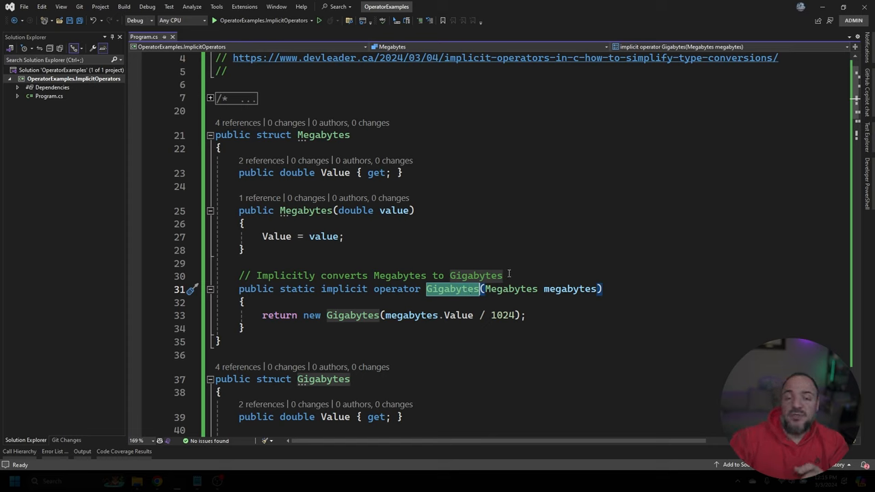
{"action": "mouse_move", "coordinate": [509, 288]}
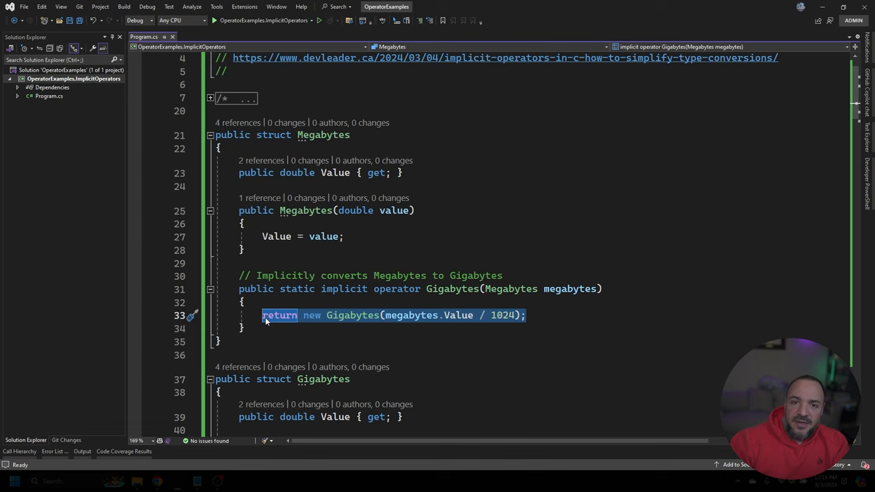
{"action": "scroll", "scroll_direction": "down", "scroll_amount": 3}
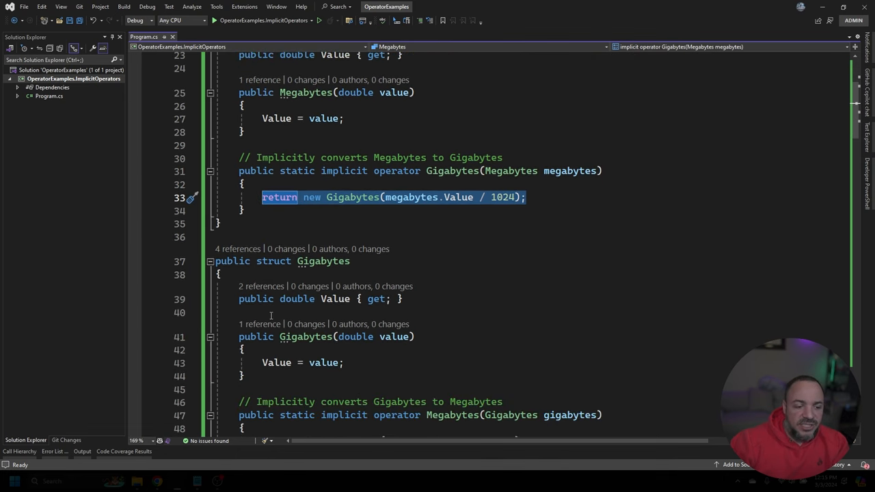
{"action": "scroll", "scroll_direction": "down", "scroll_amount": 3}
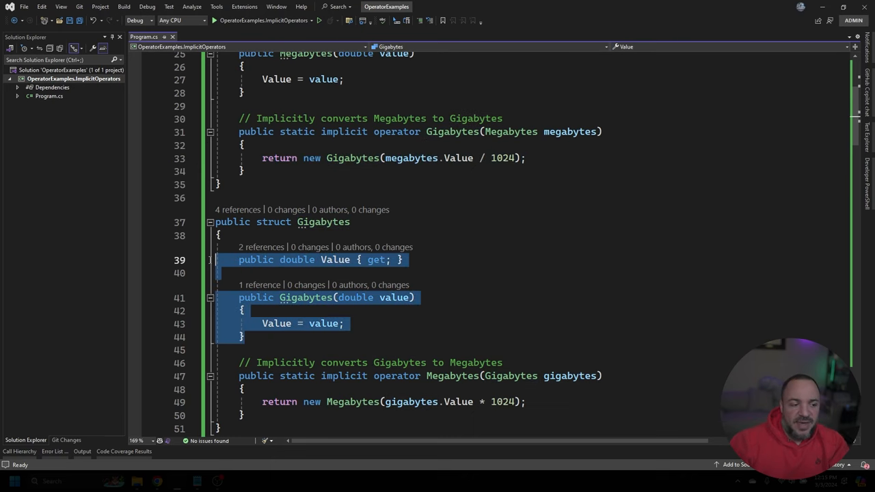
Inspect the double Value property, then reveal the commented-out Console.WriteLine block after Gigabytes.
{"action": "scroll", "scroll_direction": "down", "scroll_amount": 3}
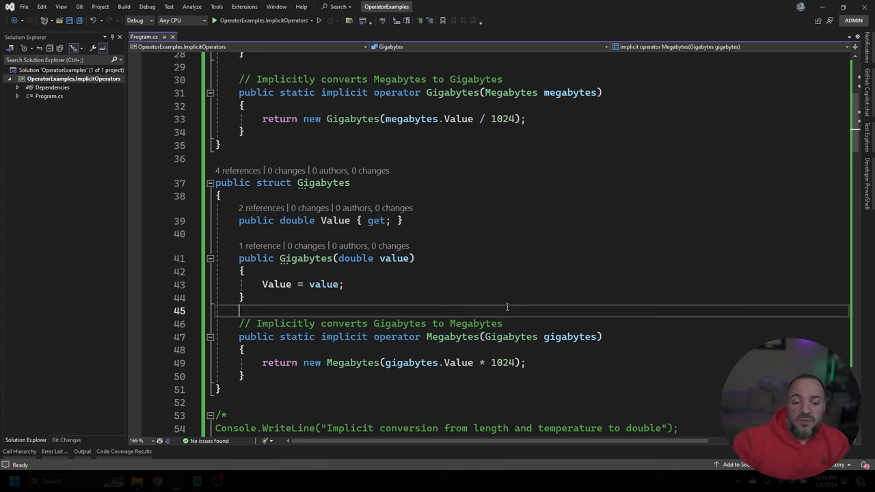
{"action": "double_click", "coordinate": [510, 336]}
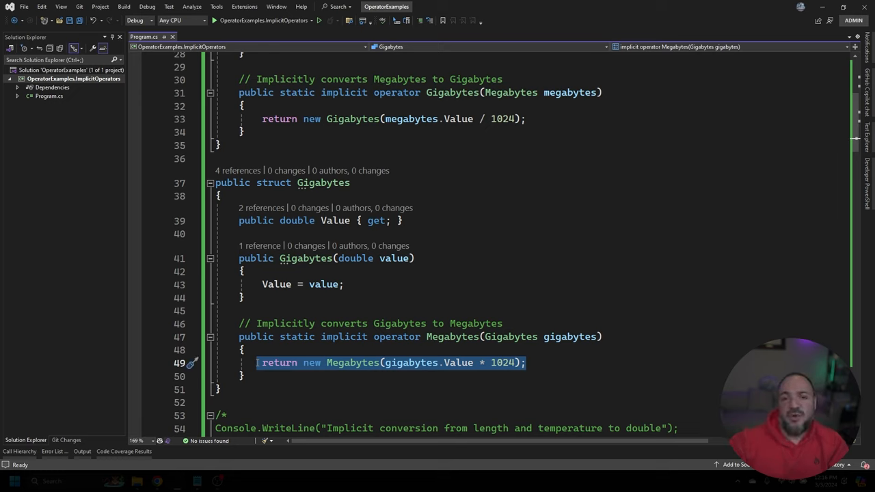
{"action": "left_click", "coordinate": [450, 220]}
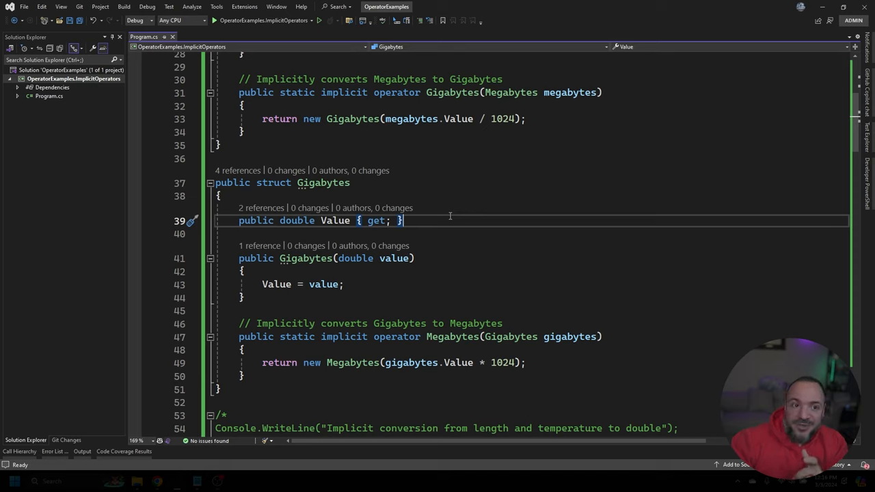
{"action": "double_click", "coordinate": [297, 220]}
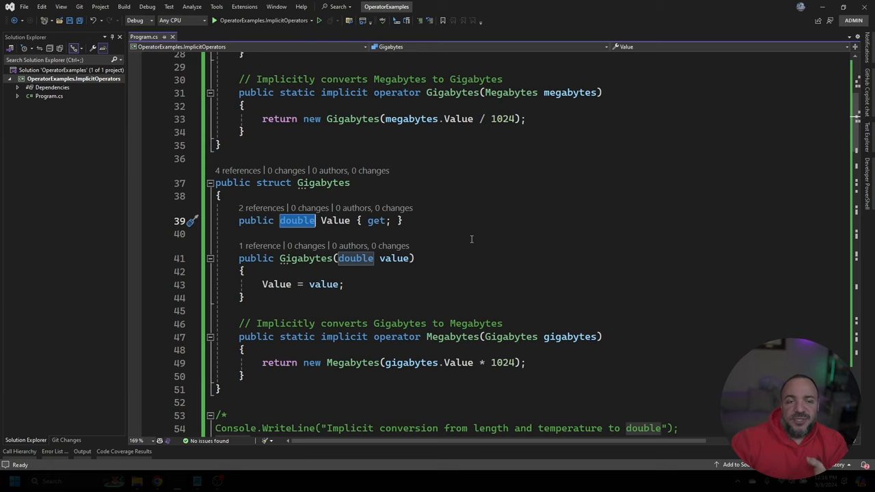
{"action": "scroll", "scroll_direction": "up", "scroll_amount": 3}
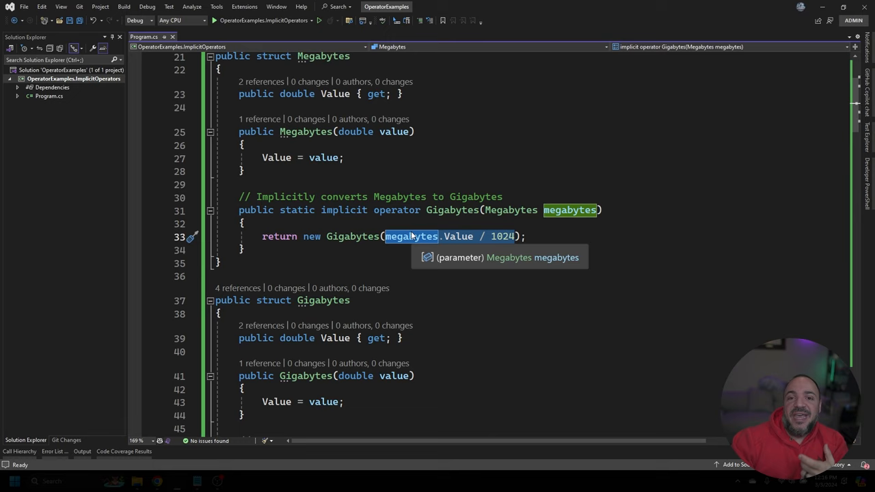
{"action": "left_click", "coordinate": [465, 224]}
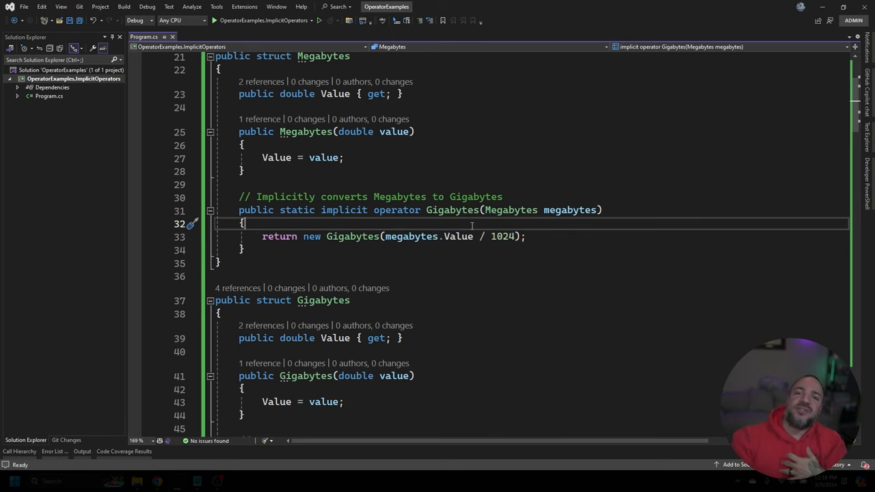
{"action": "scroll", "scroll_direction": "down", "scroll_amount": 3}
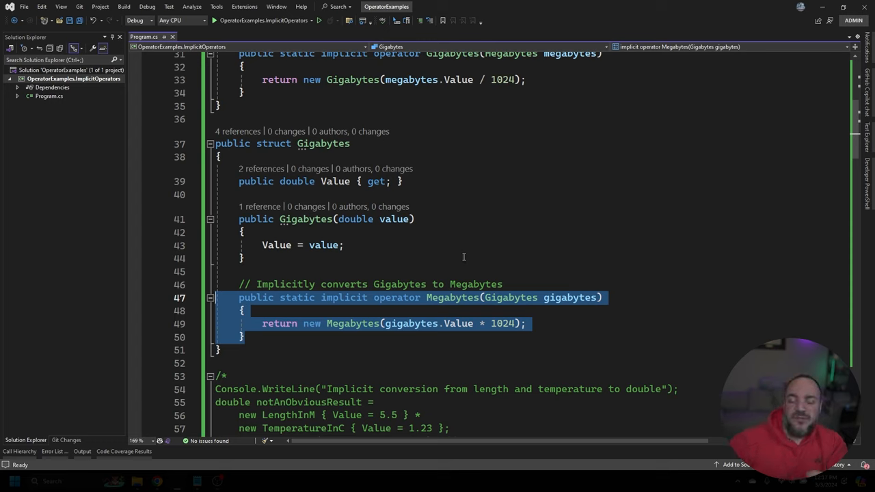
{"action": "mouse_move", "coordinate": [422, 256]}
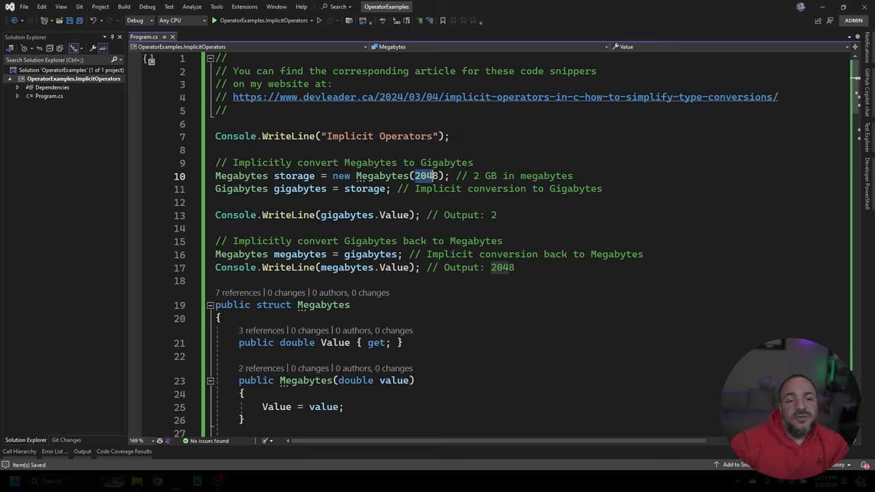
{"action": "left_click", "coordinate": [580, 175]}
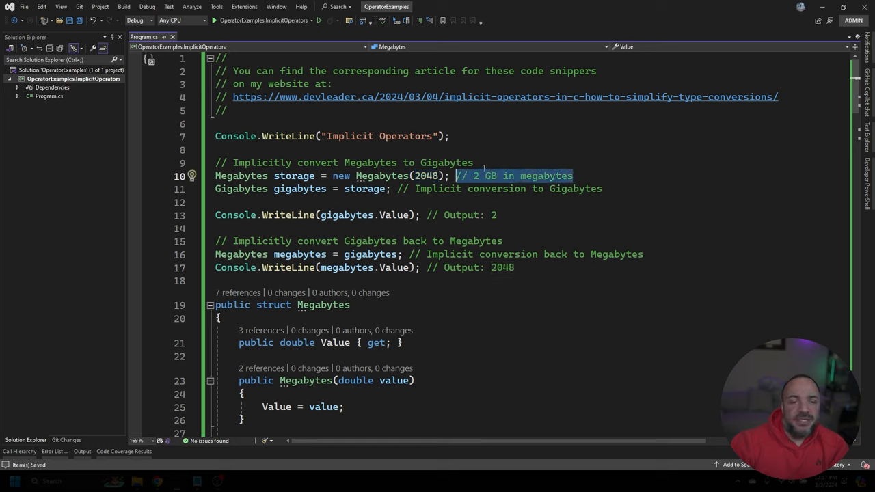
{"action": "left_click", "coordinate": [473, 163]}
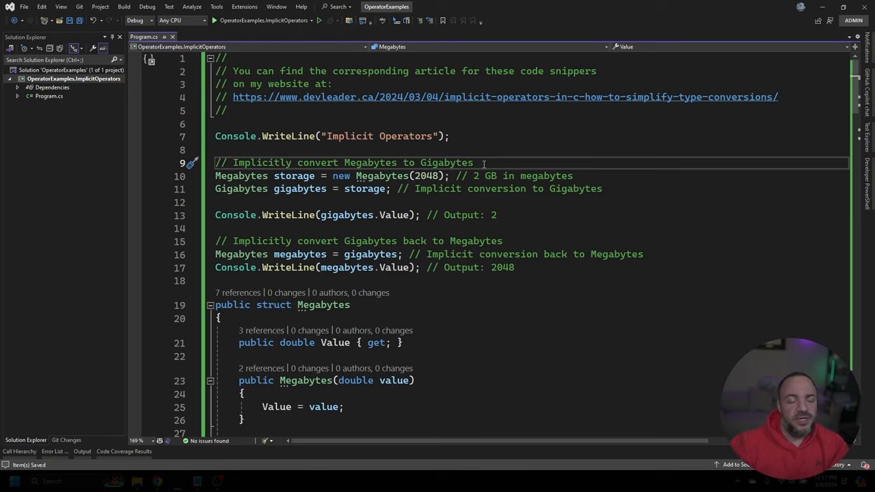
{"action": "left_click", "coordinate": [216, 189]}
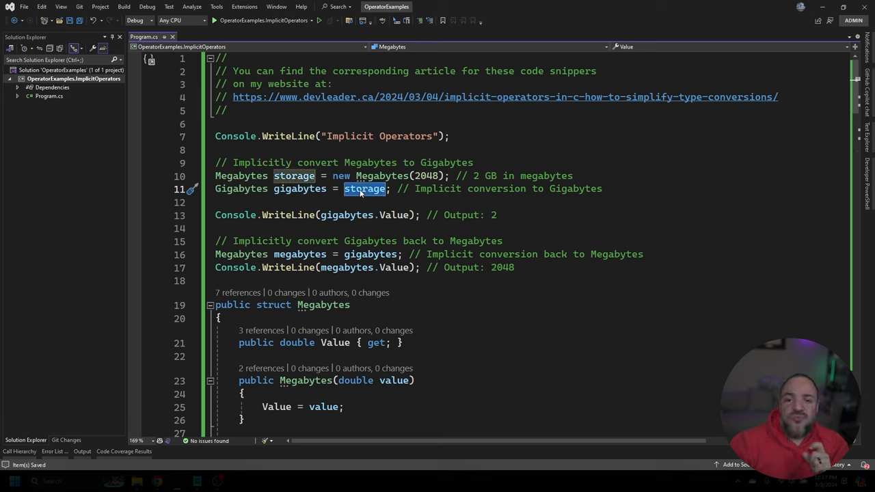
{"action": "mouse_move", "coordinate": [363, 188]}
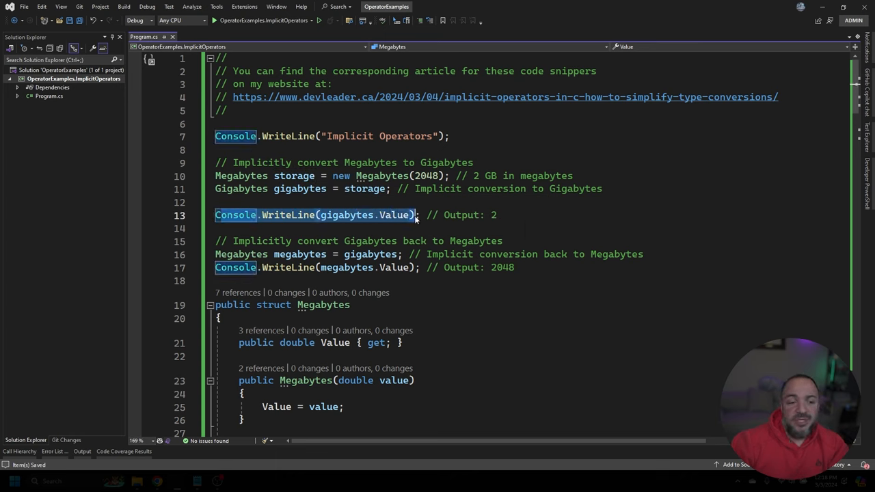
{"action": "double_click", "coordinate": [394, 215]}
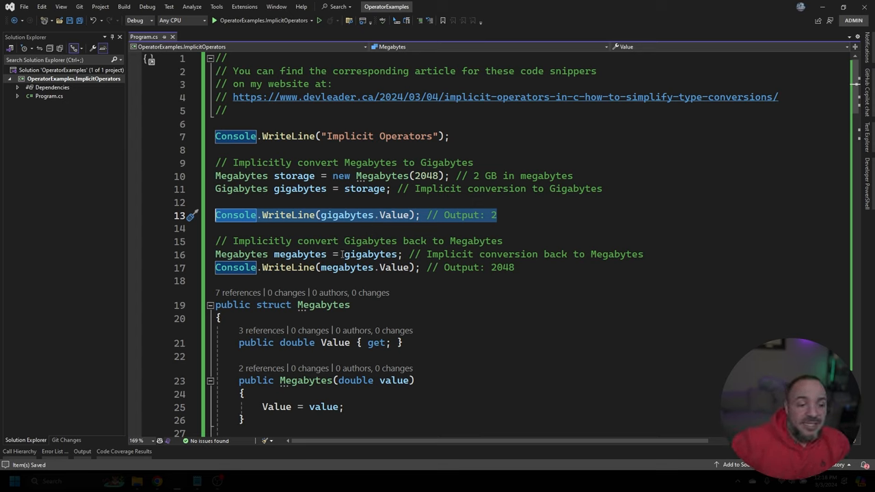
{"action": "left_click", "coordinate": [370, 254]}
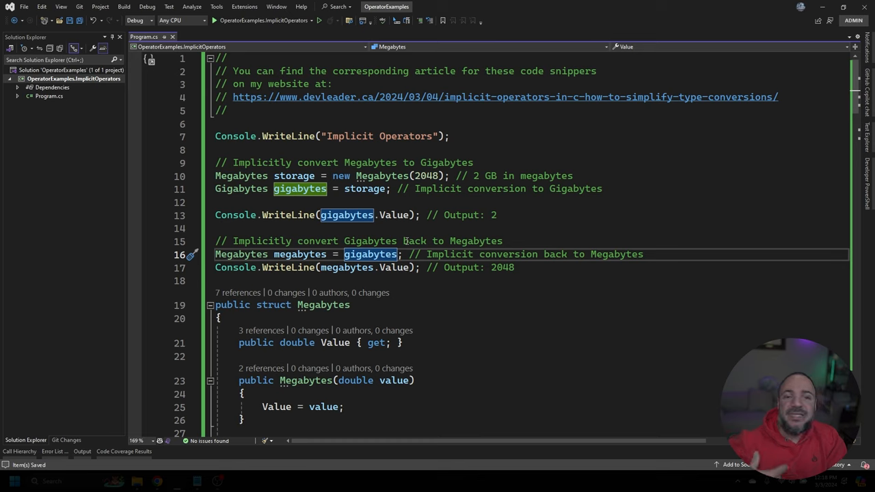
{"action": "mouse_move", "coordinate": [304, 280]}
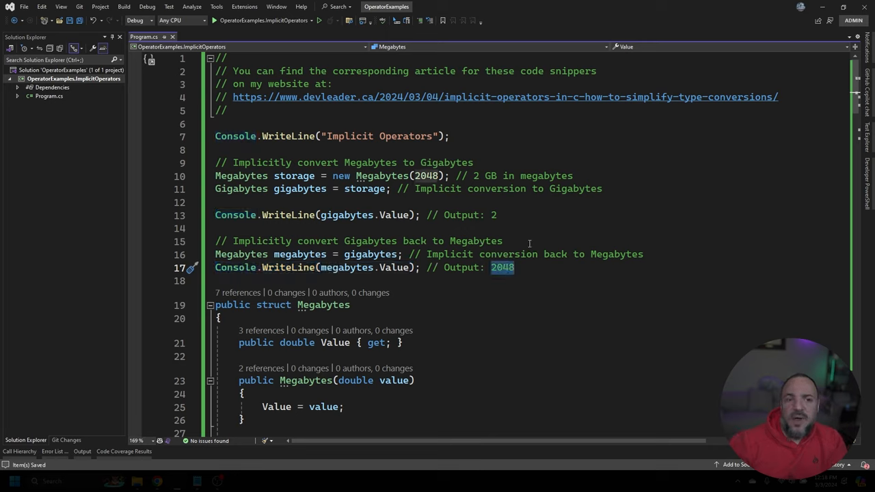
Start debugging so the console prints Implicit Operators, 2 and 2048.
{"action": "left_click", "coordinate": [317, 20]}
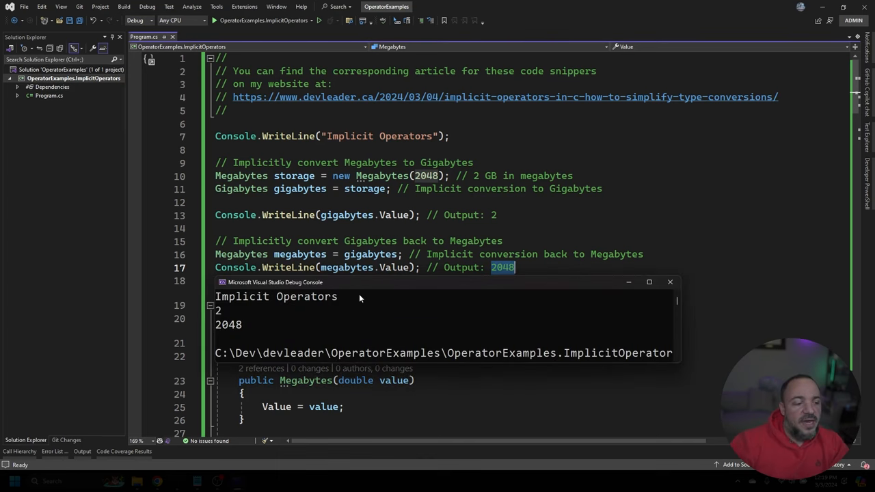
{"action": "mouse_move", "coordinate": [270, 314]}
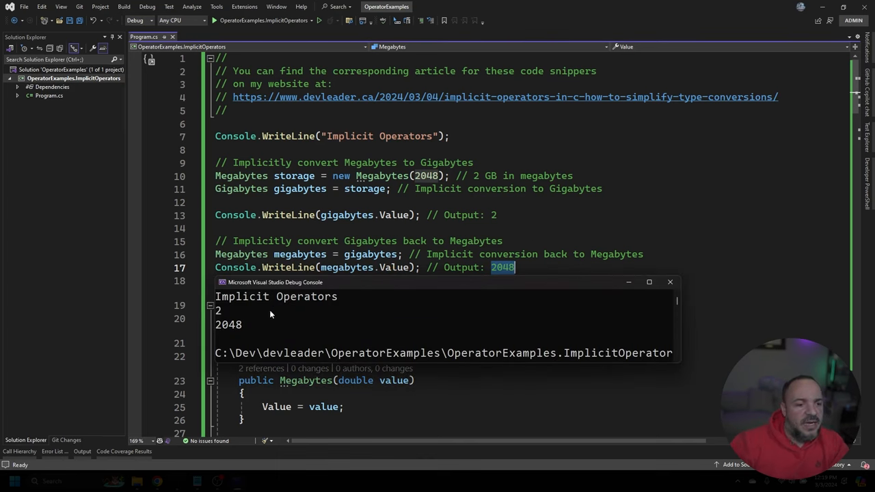
{"action": "mouse_move", "coordinate": [218, 313]}
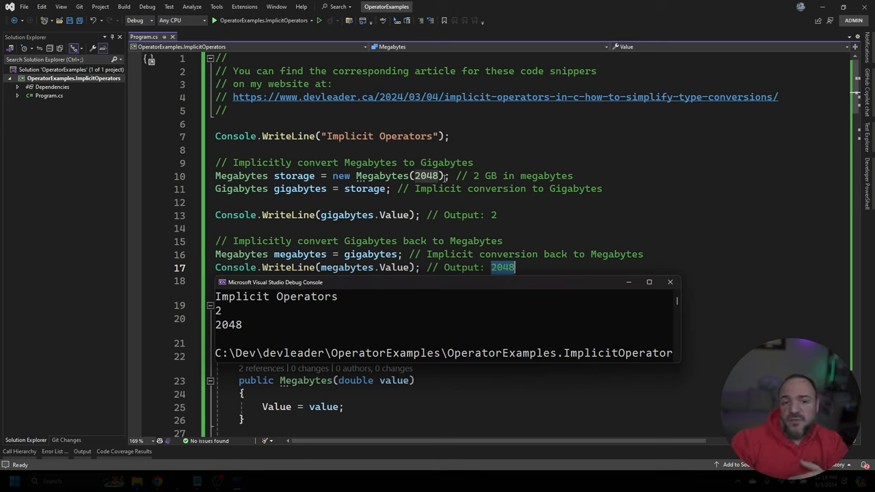
{"action": "mouse_move", "coordinate": [263, 308]}
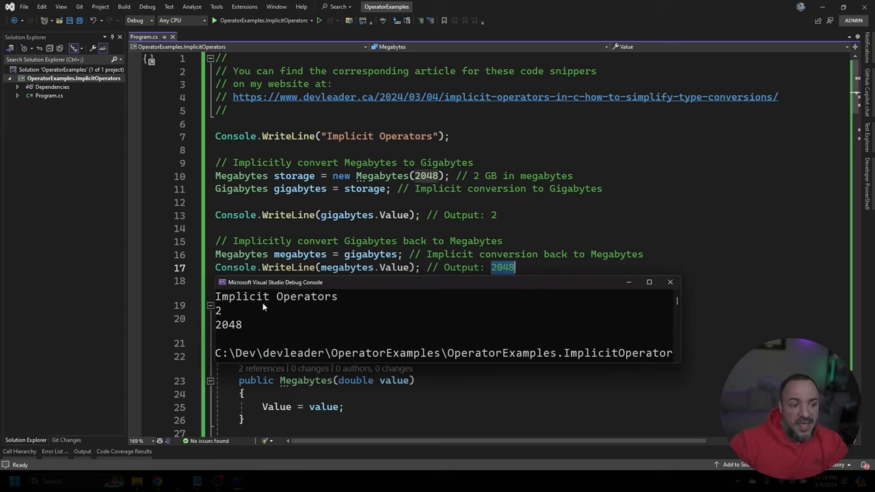
{"action": "mouse_move", "coordinate": [226, 330]}
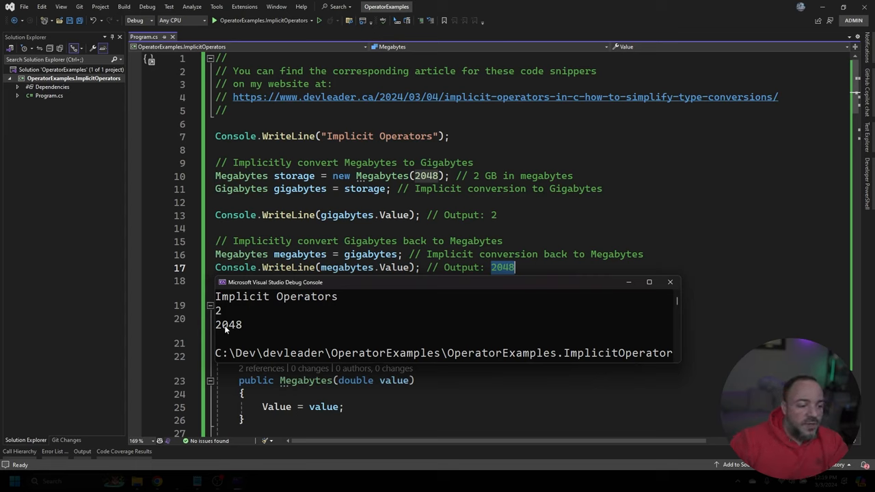